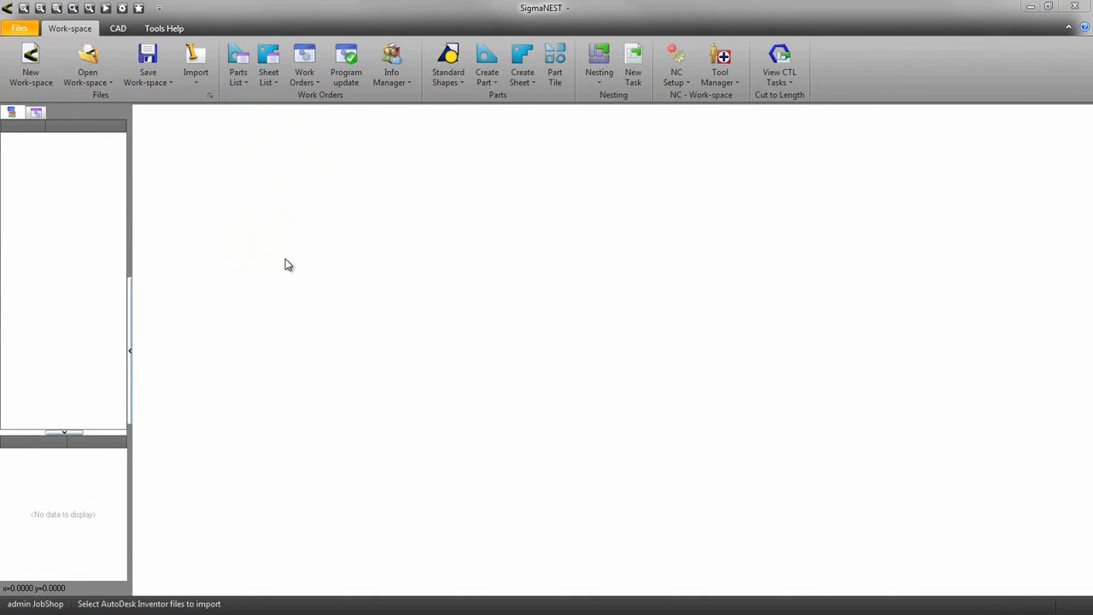
Step: Import the Clamp.iam Autodesk Inventor assembly from the Clamp folder
{"action": "left_click", "coordinate": [195, 65]}
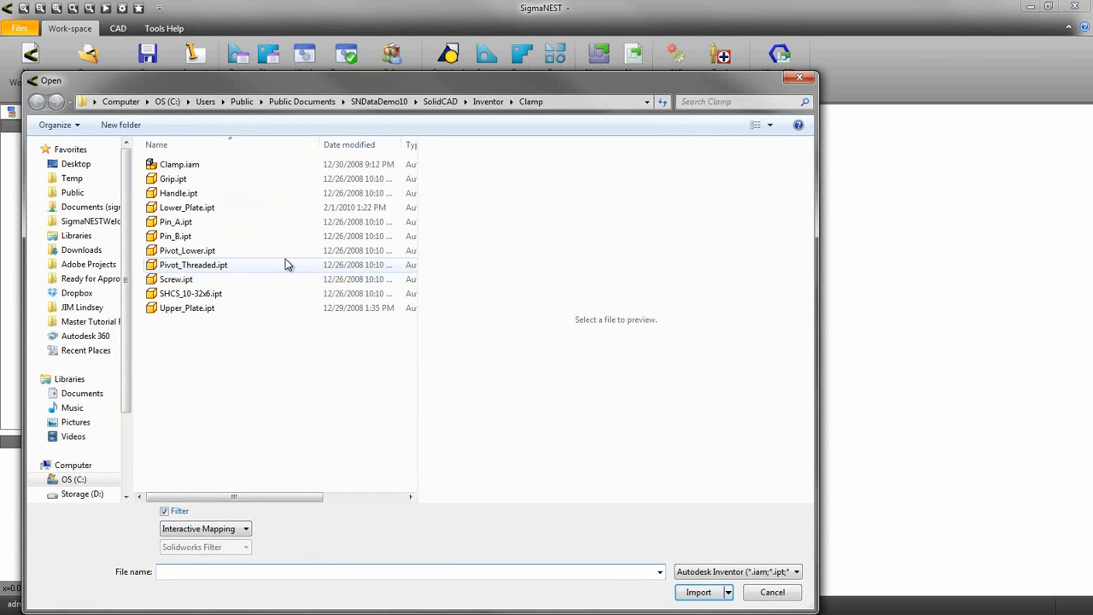
{"action": "left_click", "coordinate": [179, 163]}
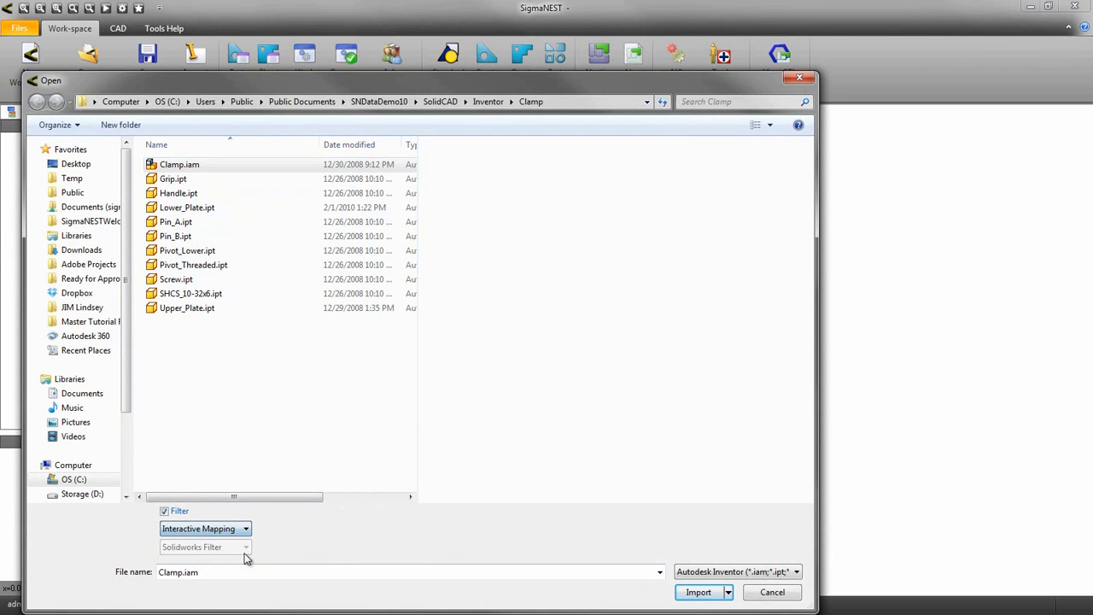
{"action": "left_click", "coordinate": [697, 591]}
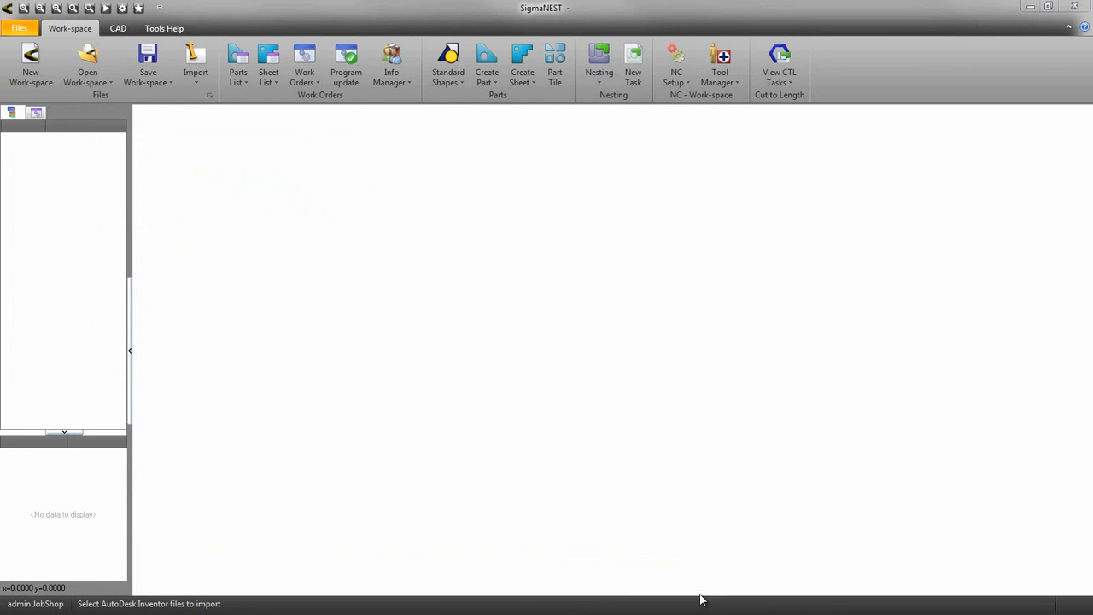
Step: Apply an Include-part material filter of Steel*, leaving only Lower_Plate and Upper_Plate
{"action": "left_click", "coordinate": [194, 65]}
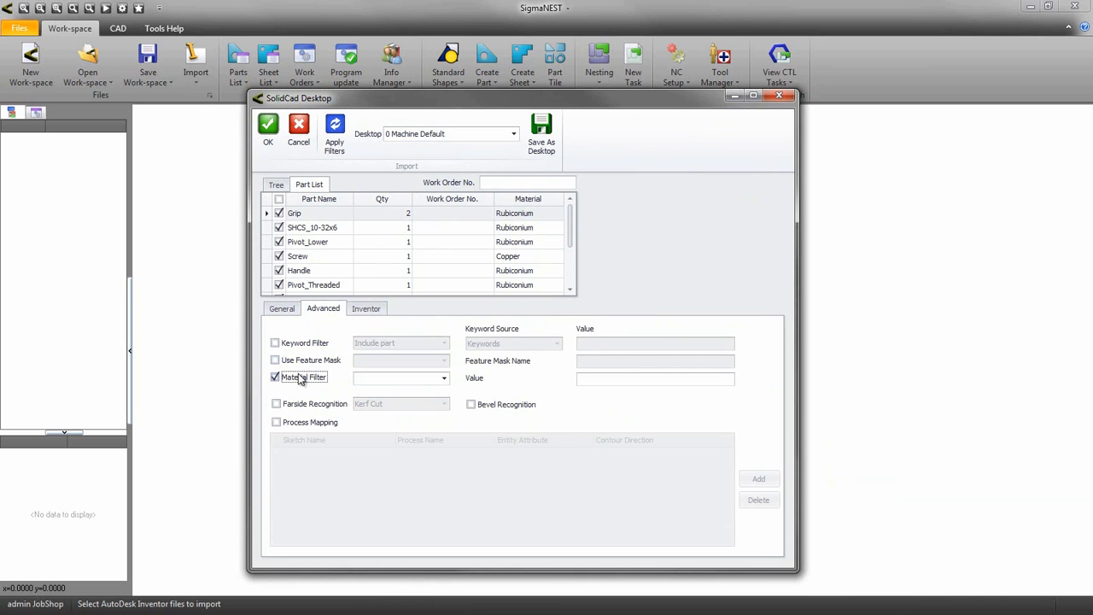
{"action": "left_click", "coordinate": [444, 377]}
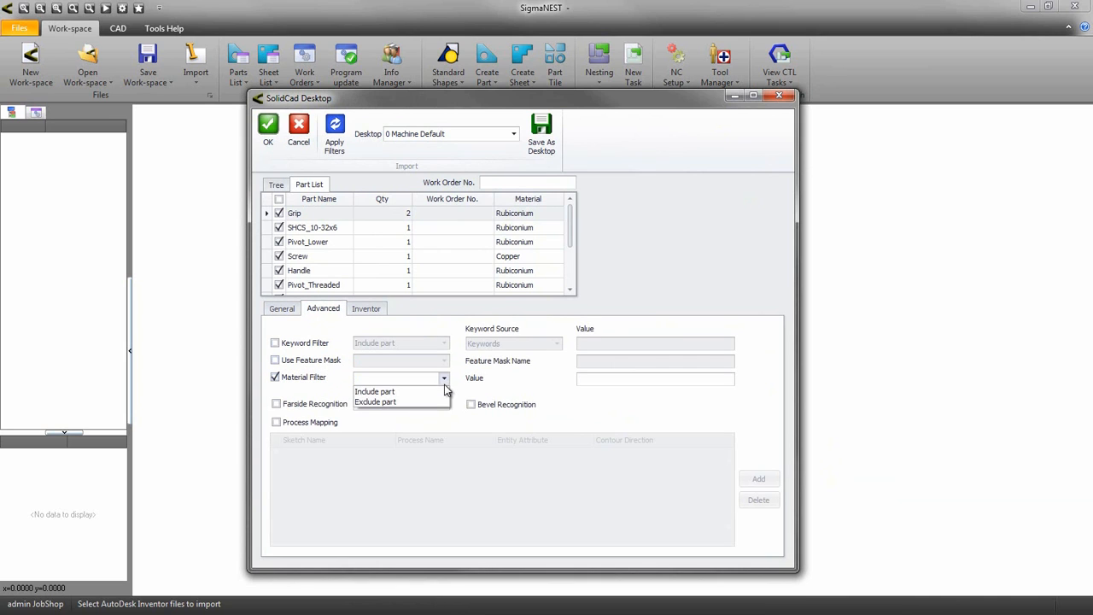
{"action": "left_click", "coordinate": [374, 391]}
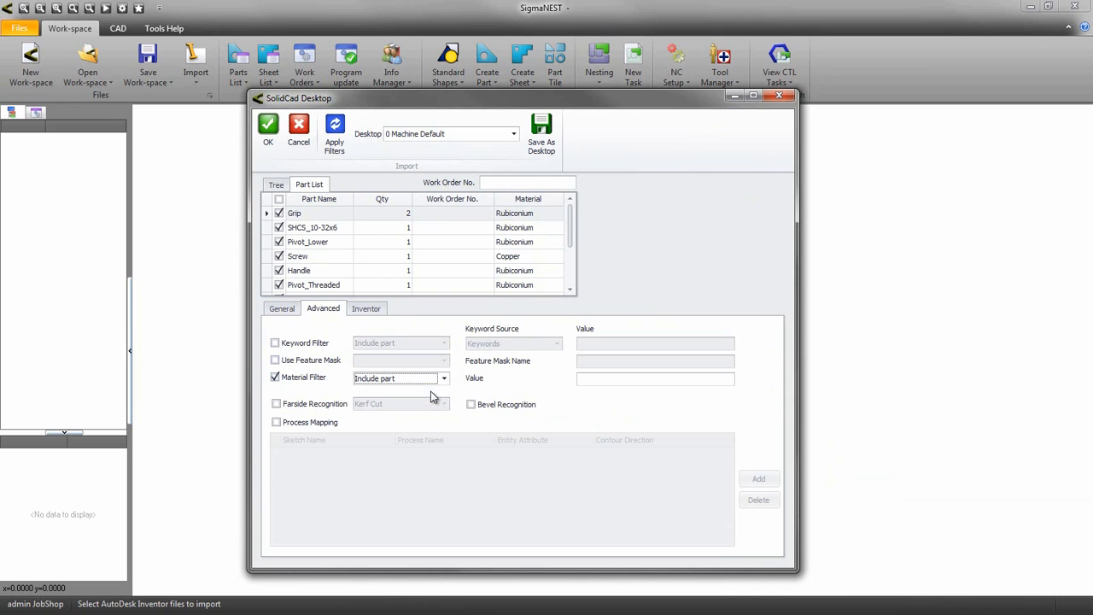
{"action": "type", "text": "Steel"}
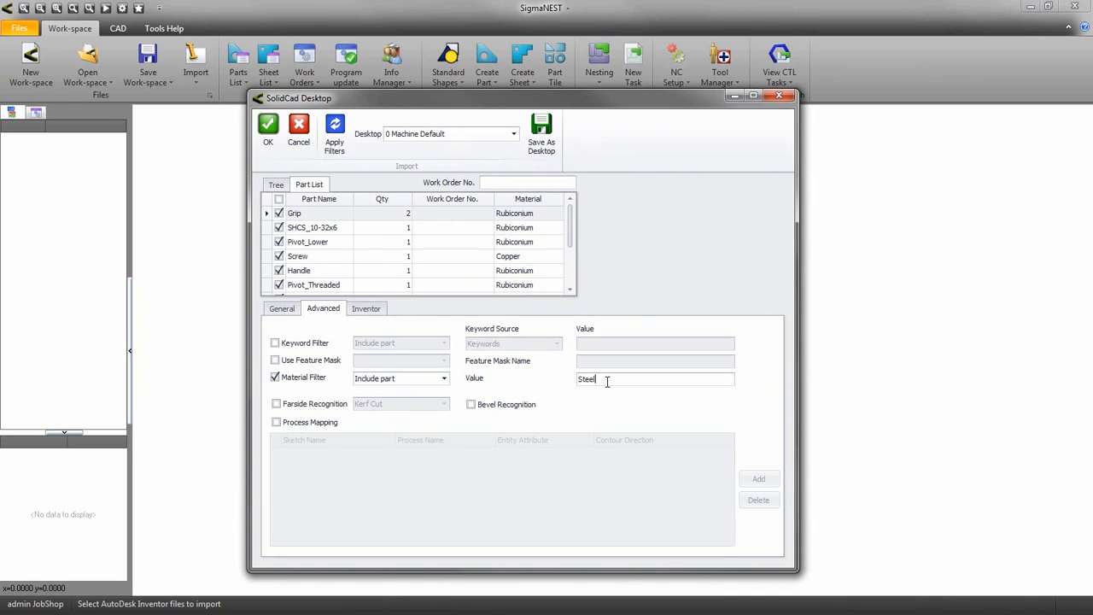
{"action": "type", "text": "*,"}
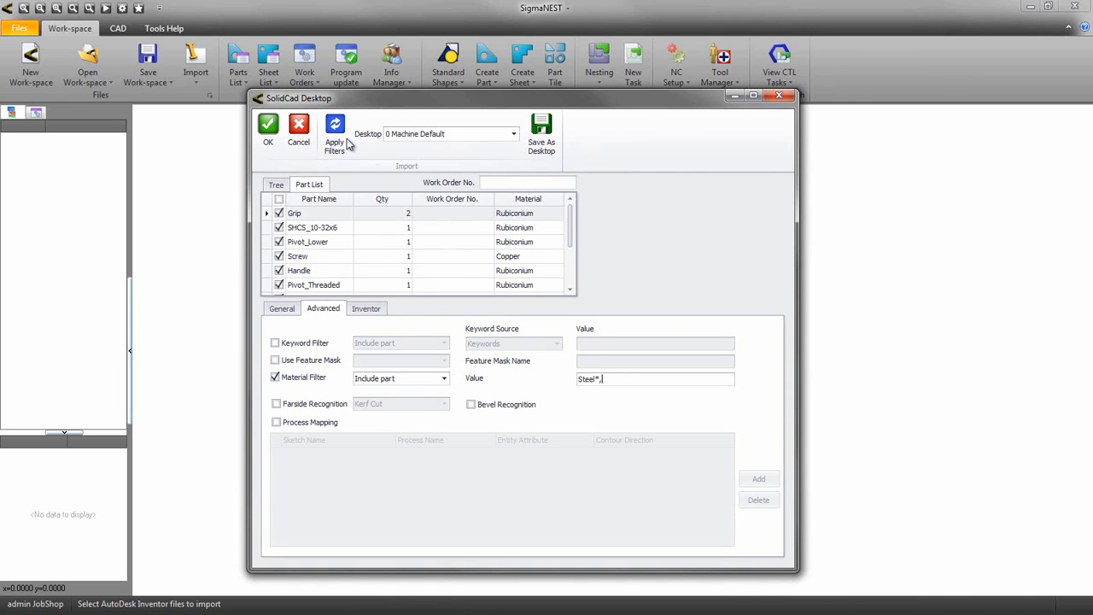
{"action": "left_click", "coordinate": [335, 128]}
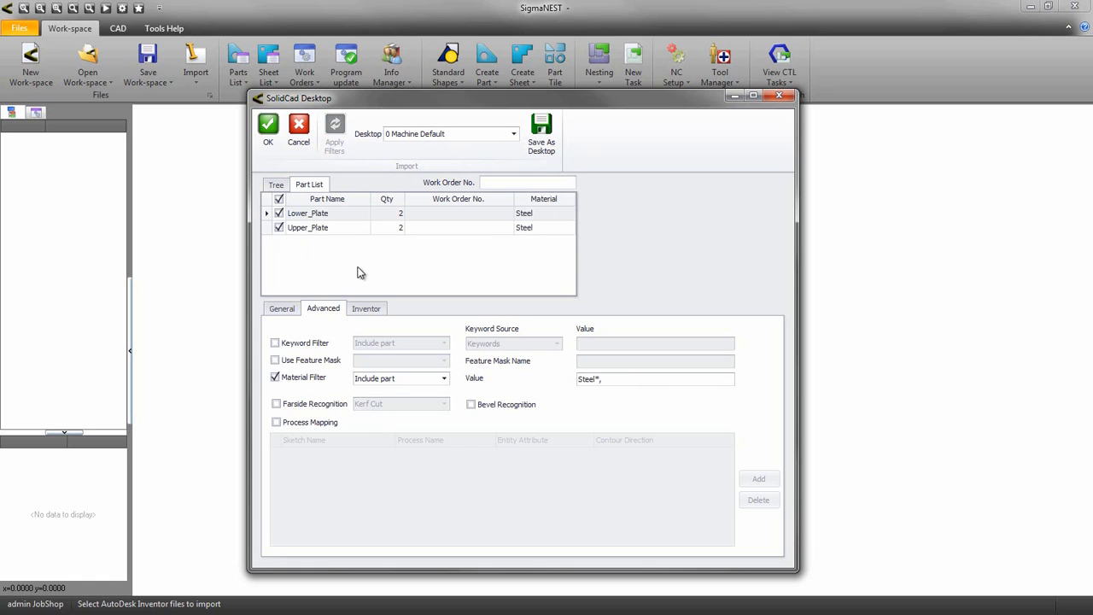
Step: Enable Use iParts/Assemblies in the Inventor options with the pattern Bevel*
{"action": "left_click", "coordinate": [366, 307]}
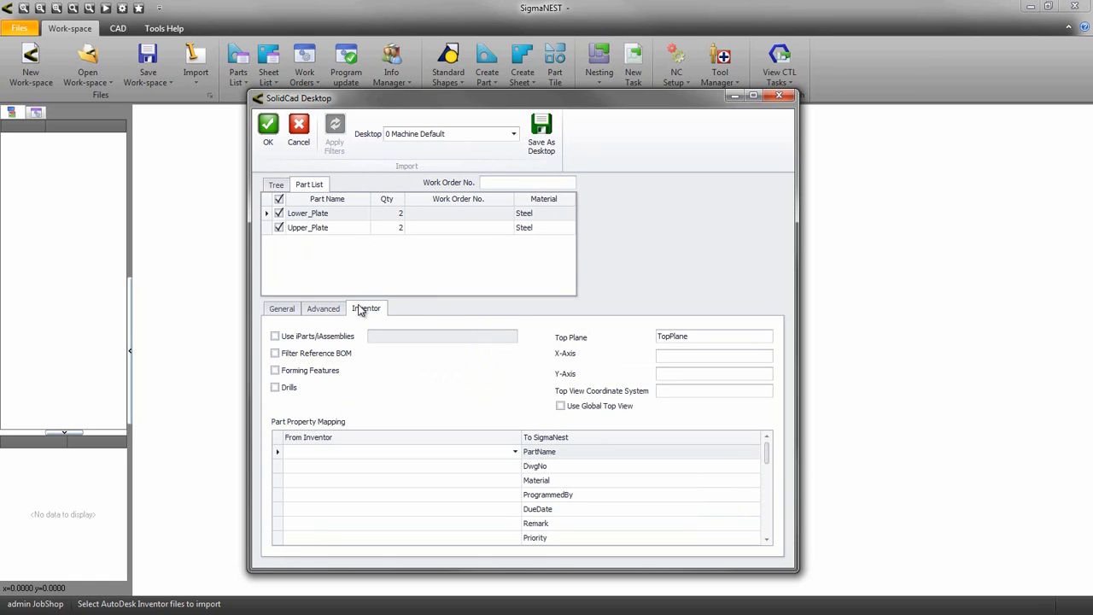
{"action": "left_click", "coordinate": [275, 335]}
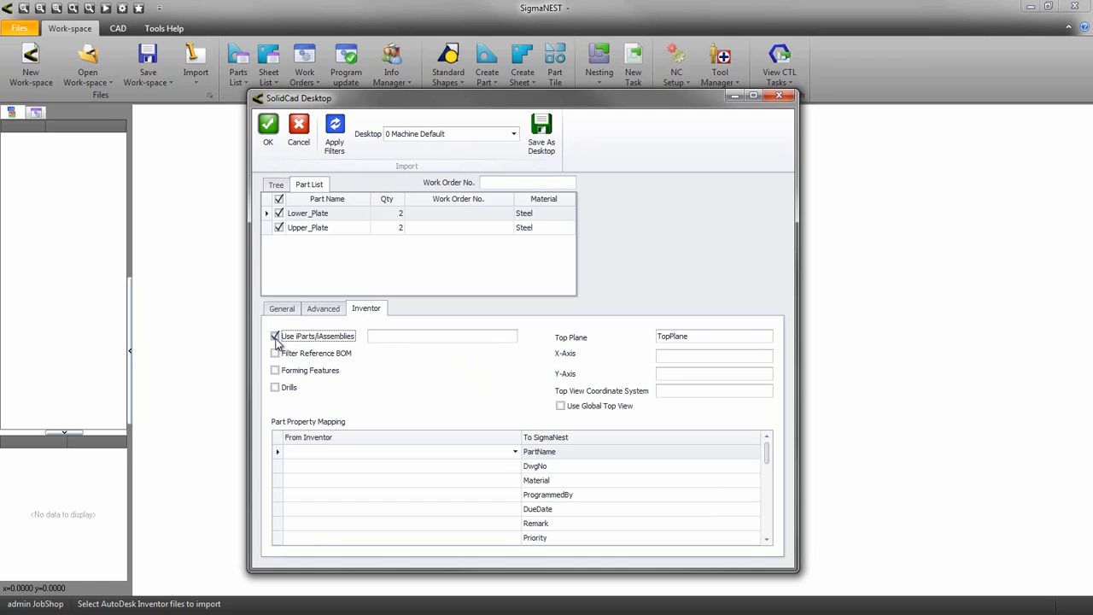
{"action": "left_click", "coordinate": [275, 335]}
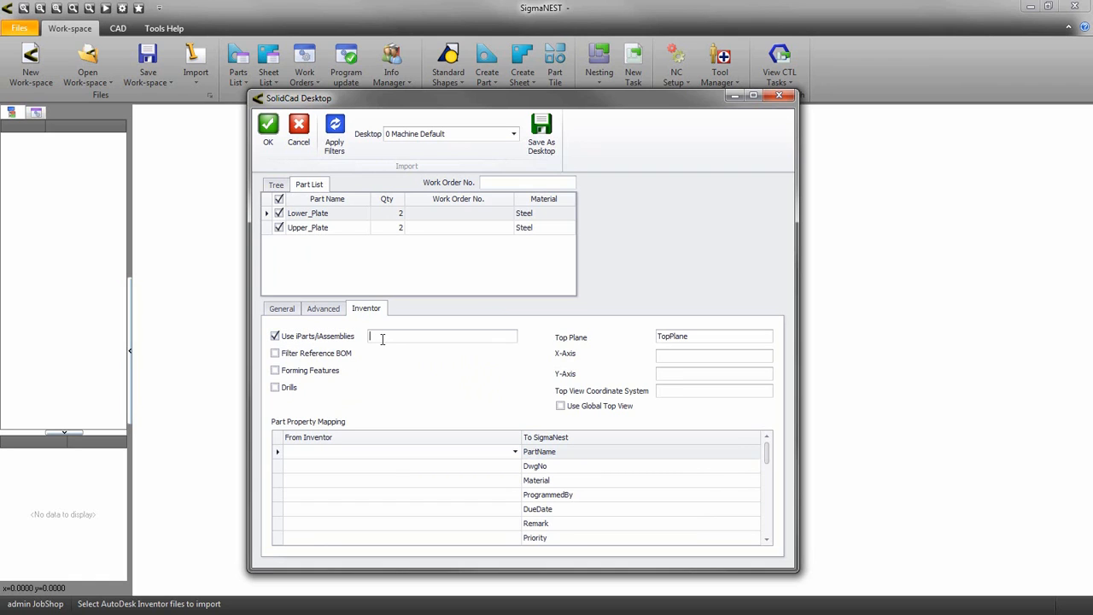
{"action": "type", "text": "Bevel*"}
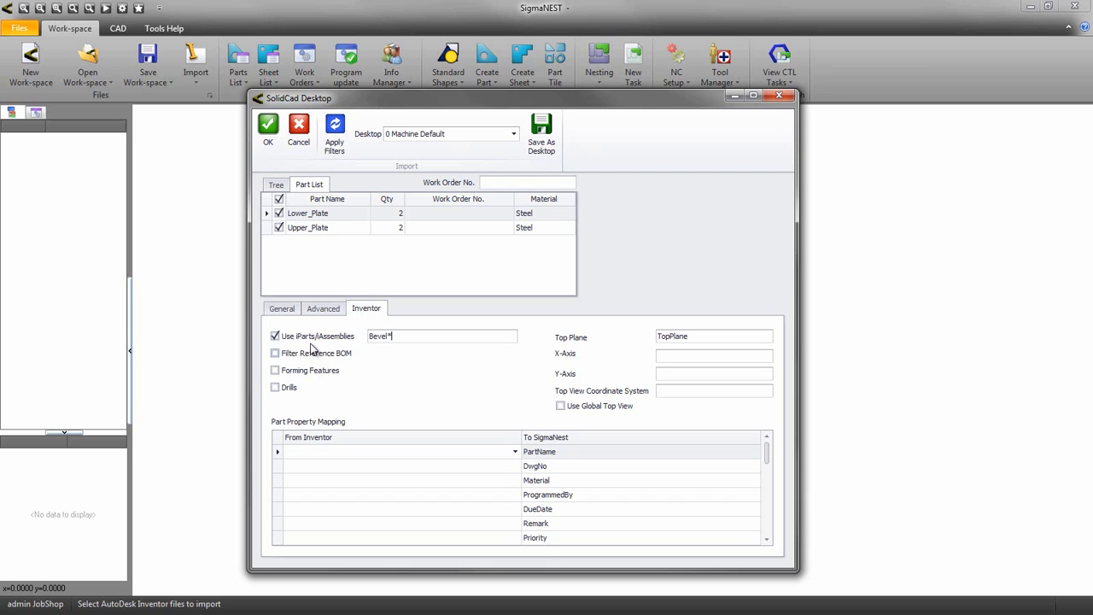
Step: Leave iParts/Assemblies, Filter Reference BOM, Forming Features and Drills all unchecked
{"action": "left_click", "coordinate": [275, 352]}
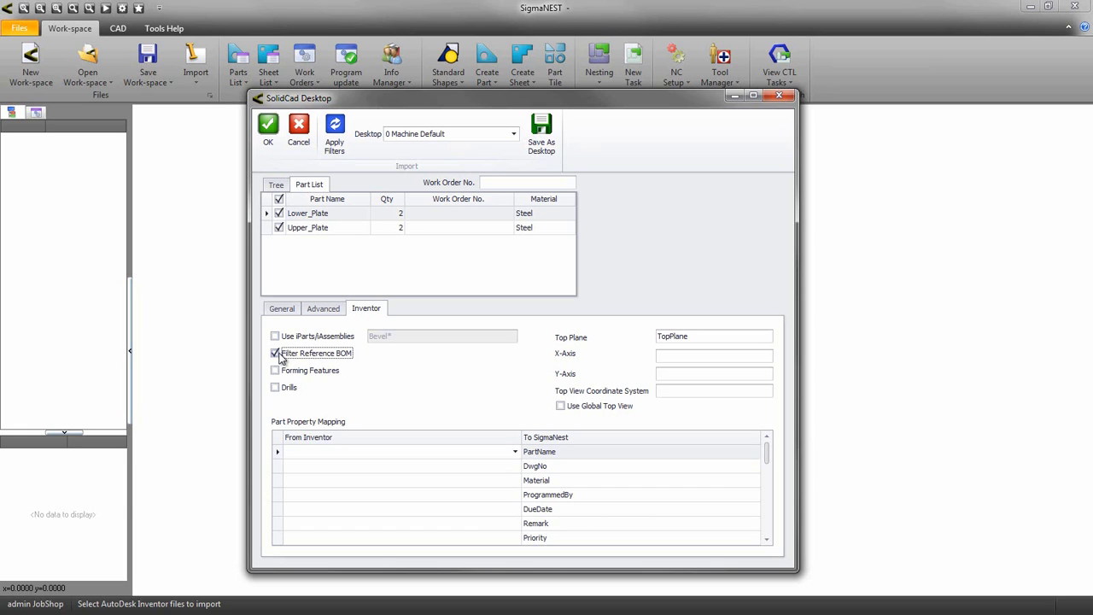
{"action": "left_click", "coordinate": [275, 369]}
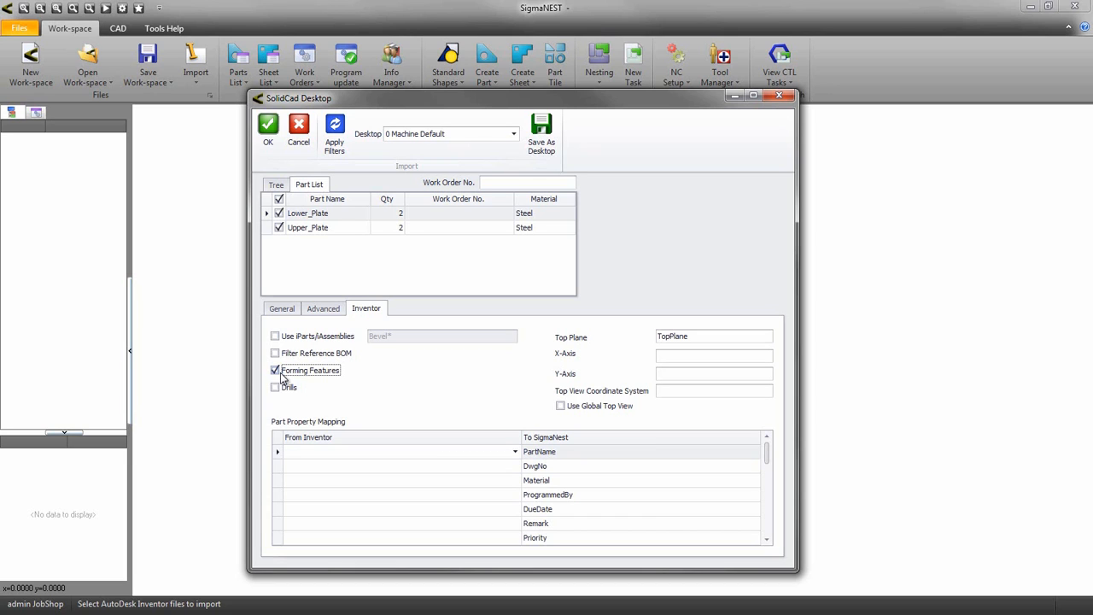
{"action": "left_click", "coordinate": [275, 369]}
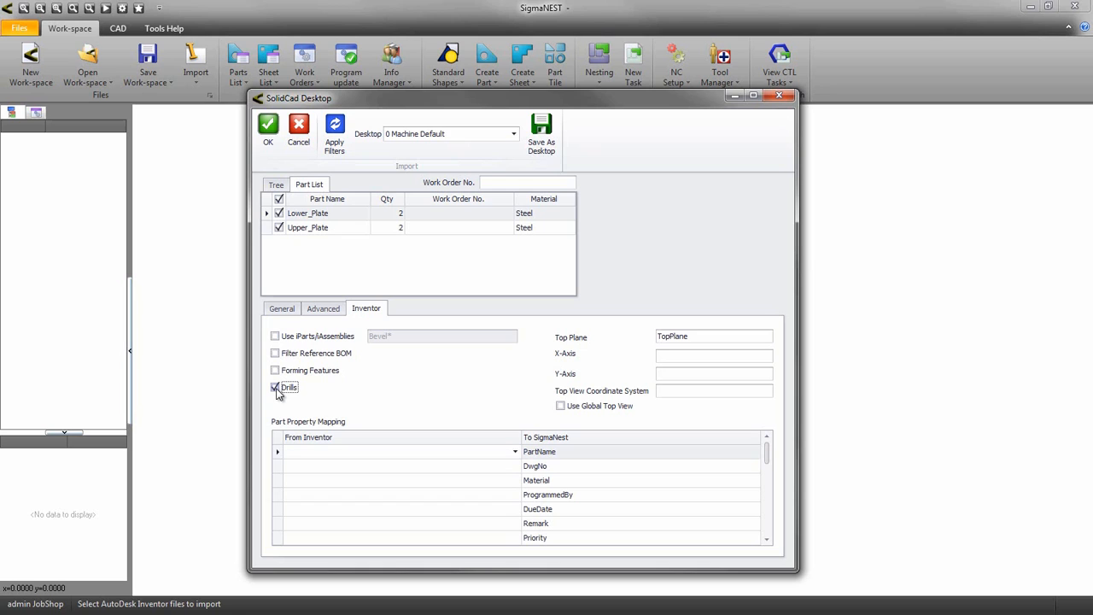
{"action": "left_click", "coordinate": [275, 386]}
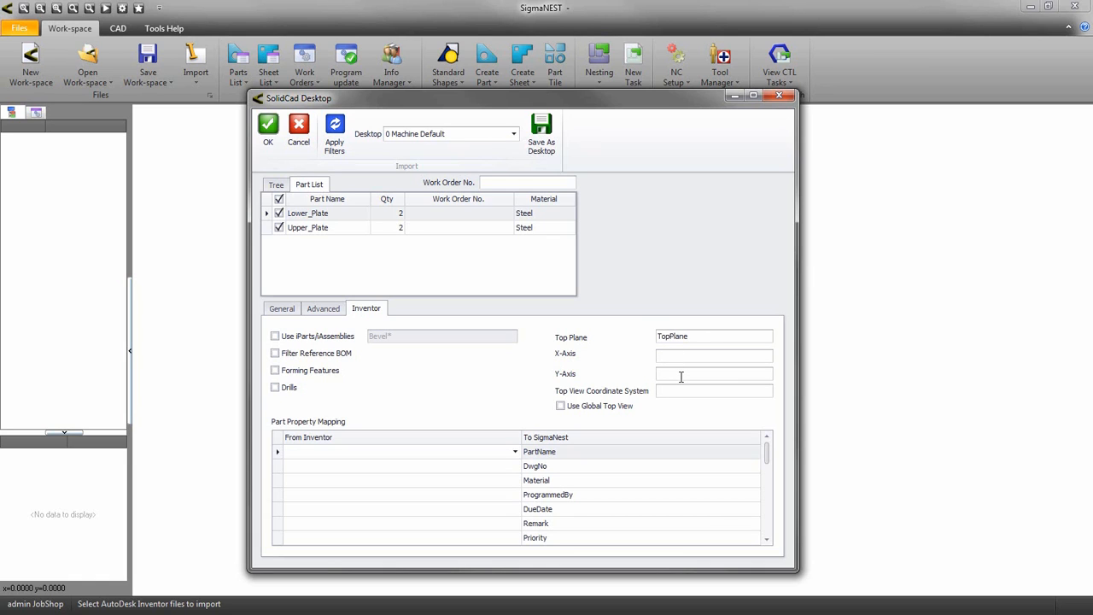
{"action": "mouse_move", "coordinate": [618, 407]}
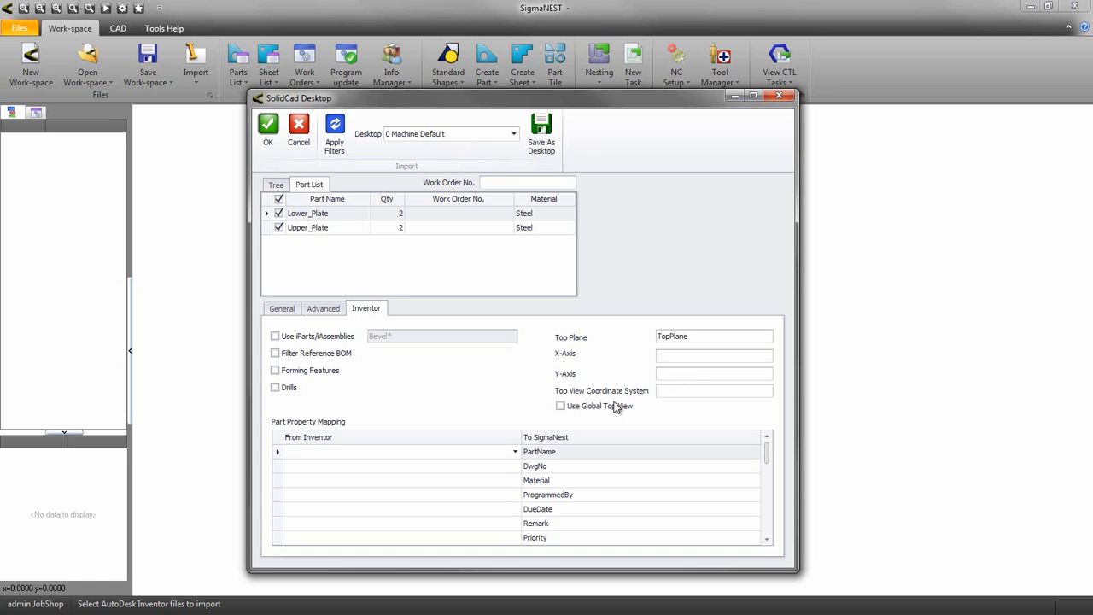
{"action": "left_click", "coordinate": [560, 405]}
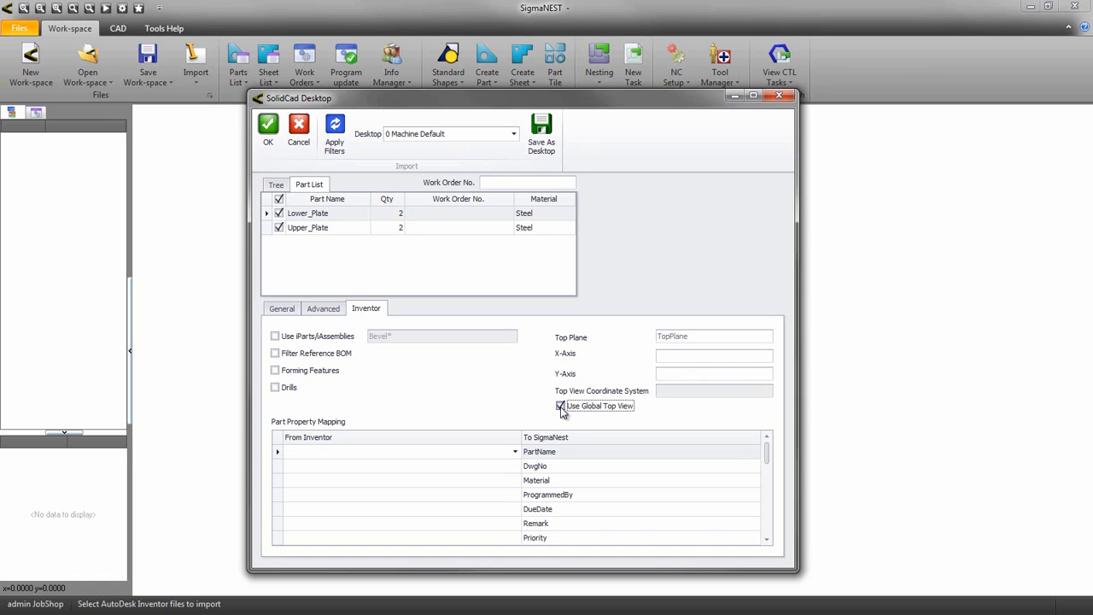
{"action": "left_click", "coordinate": [516, 451]}
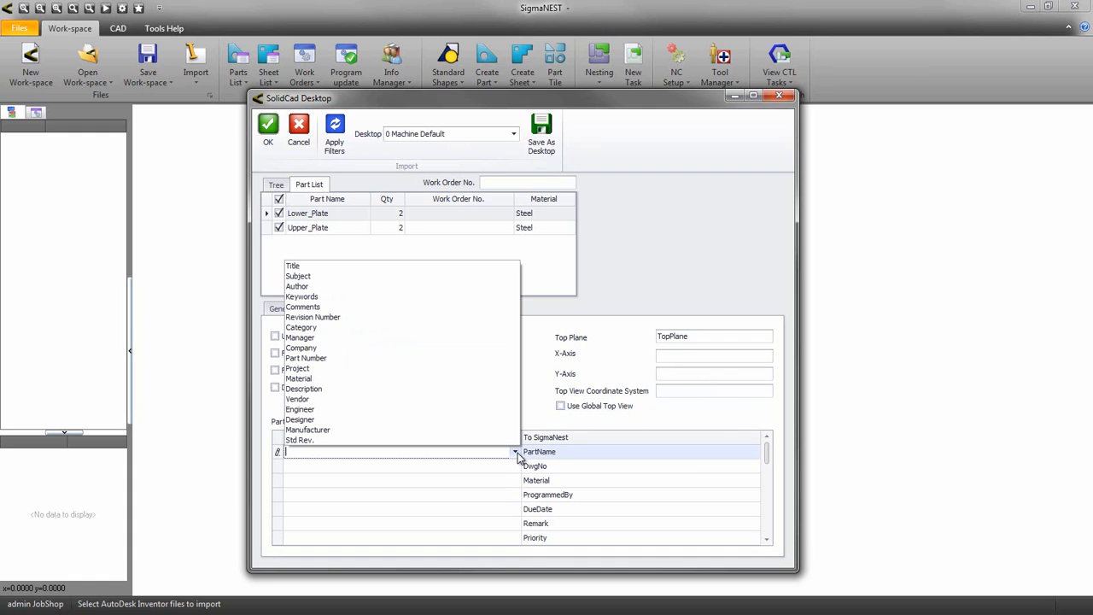
{"action": "mouse_move", "coordinate": [373, 277]}
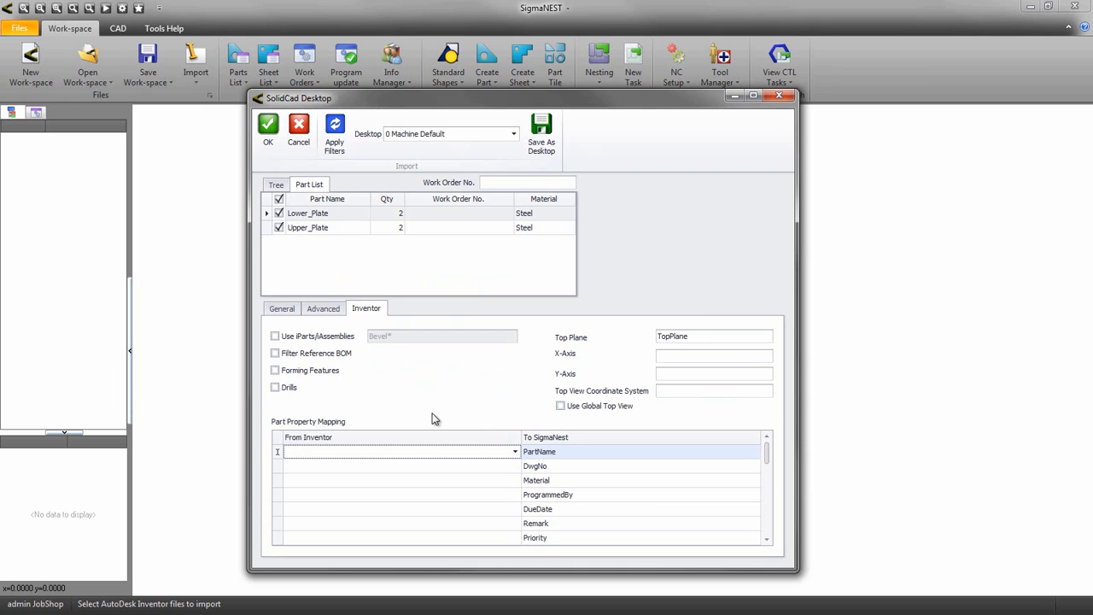
{"action": "scroll", "scroll_direction": "down", "scroll_amount": 3}
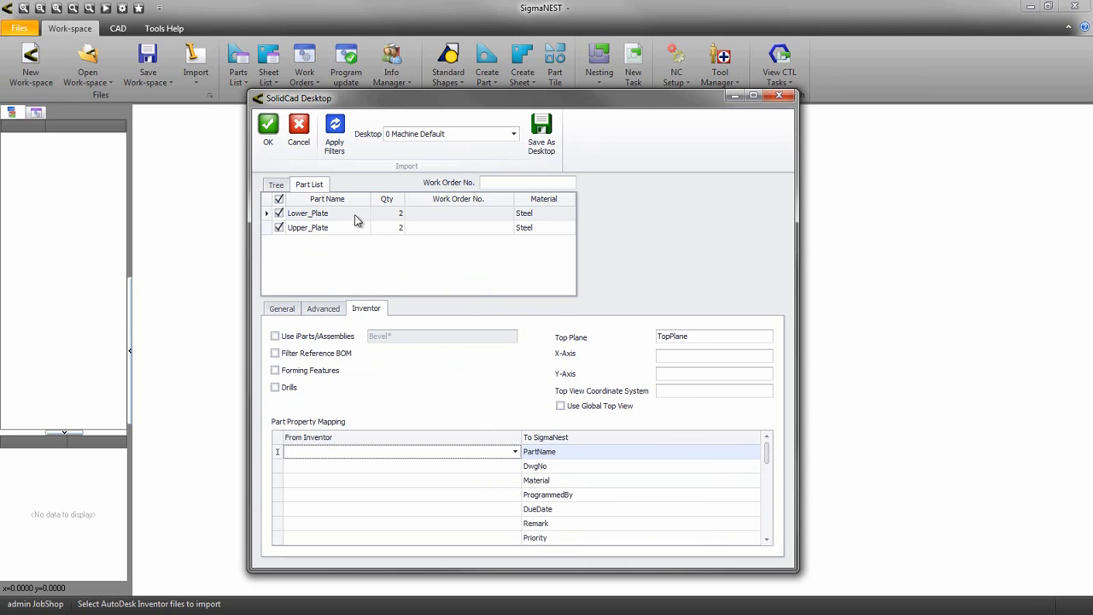
Step: Save the settings as the 'Inventor Filter' desktop, overwriting the existing one, and import the parts
{"action": "left_click", "coordinate": [540, 124]}
{"action": "type", "text": "In"}
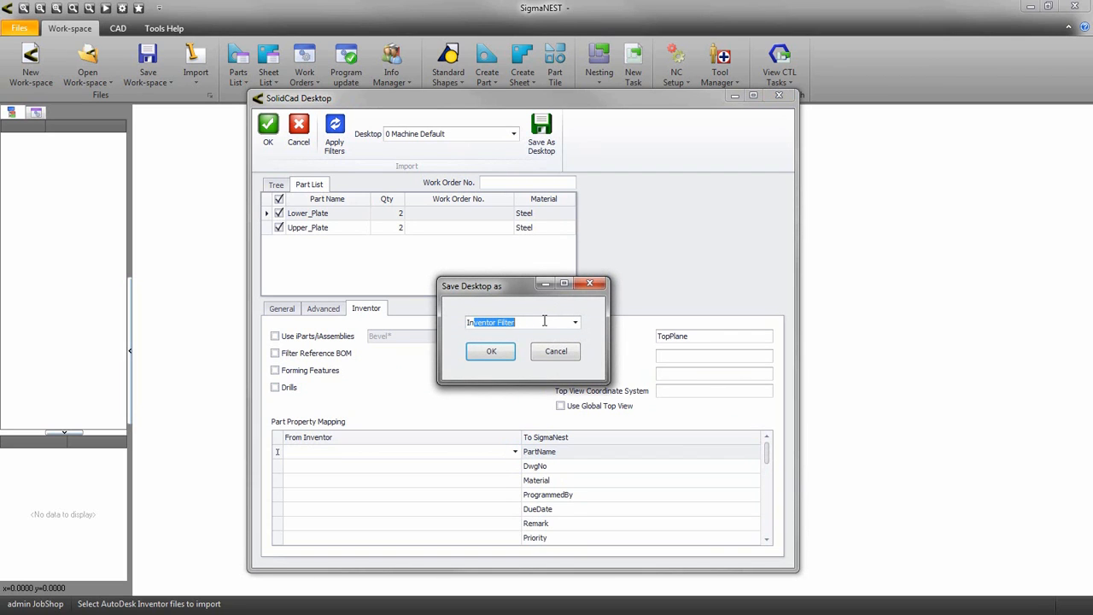
{"action": "left_click", "coordinate": [492, 352]}
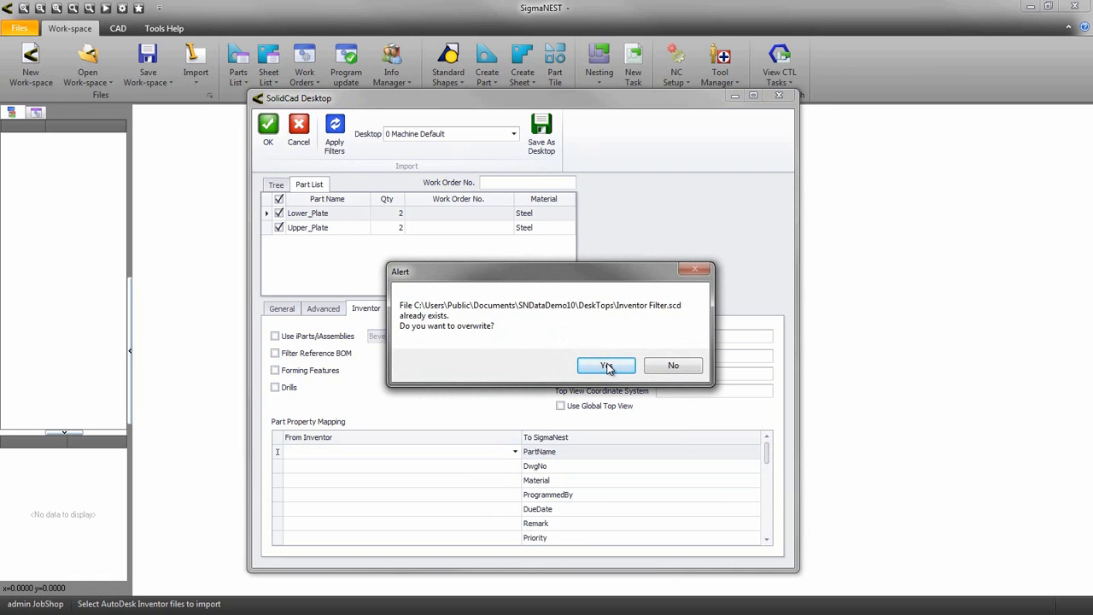
{"action": "left_click", "coordinate": [606, 366]}
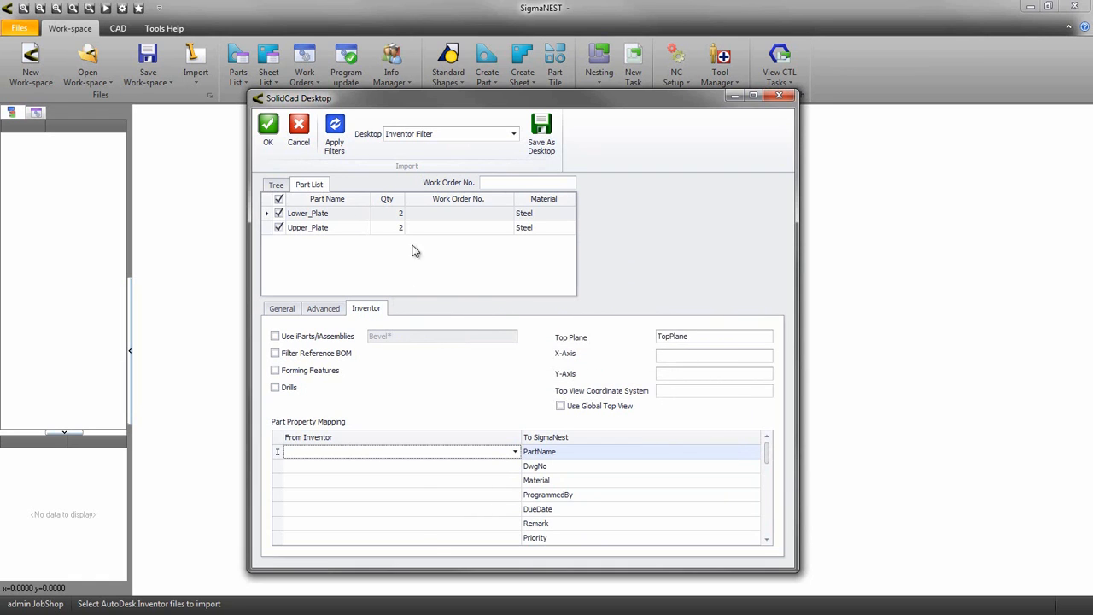
{"action": "left_click", "coordinate": [268, 123]}
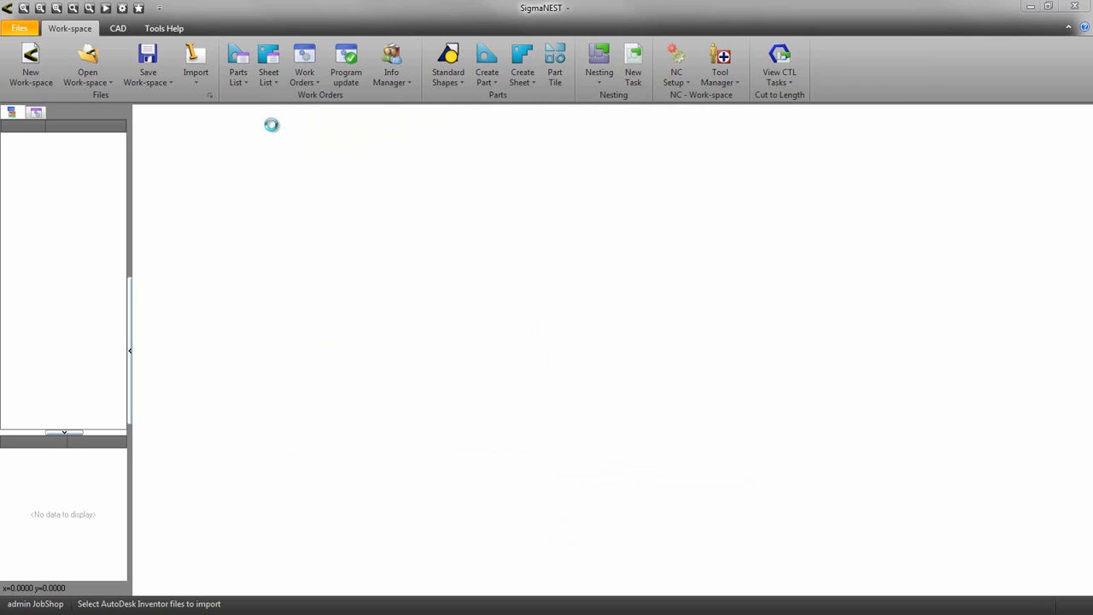